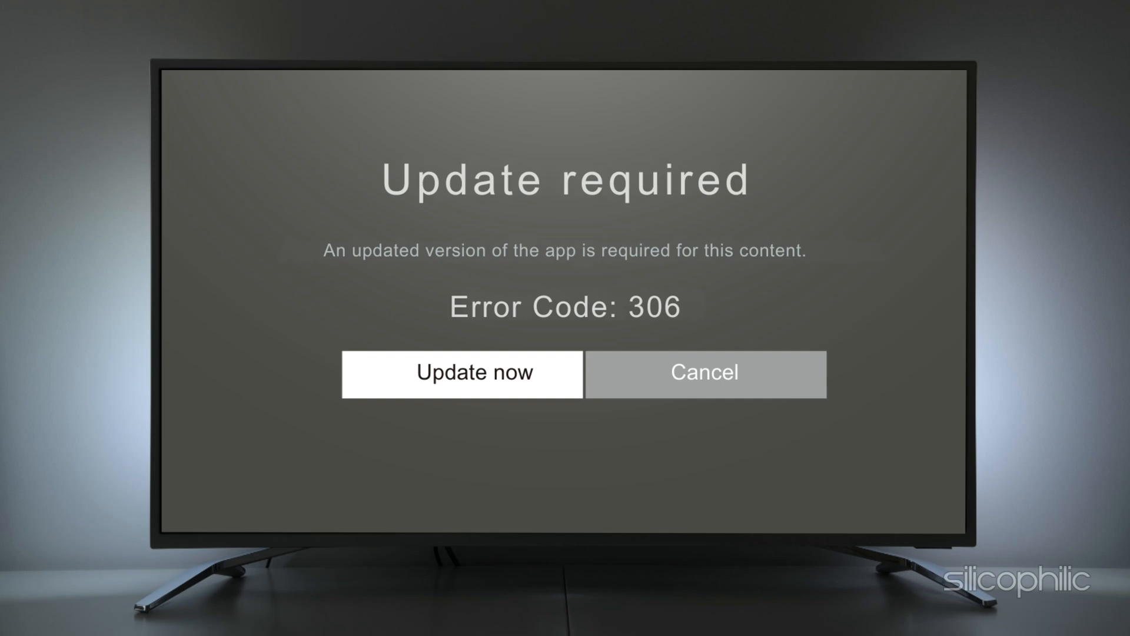
- Dismiss the Update required prompt for error 306 and reach the Settings overview
{"action": "left_click", "coordinate": [462, 373]}
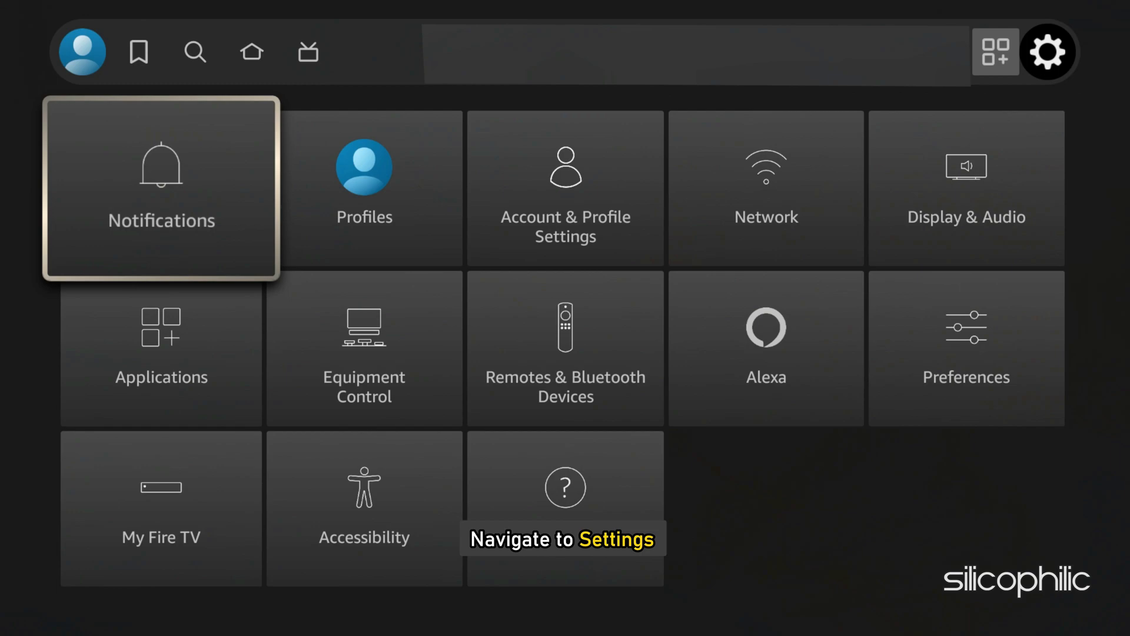
- Go to Applications > Manage Installed Applications, select the problem app and clear its cache
{"action": "key", "text": "Down"}
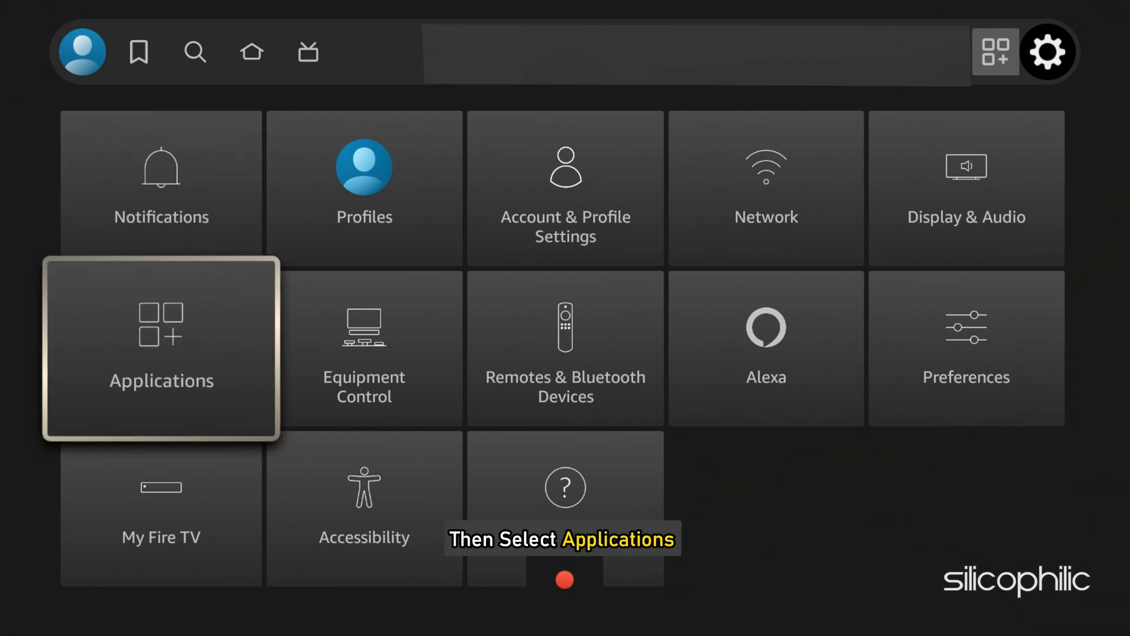
{"action": "left_click", "coordinate": [161, 348]}
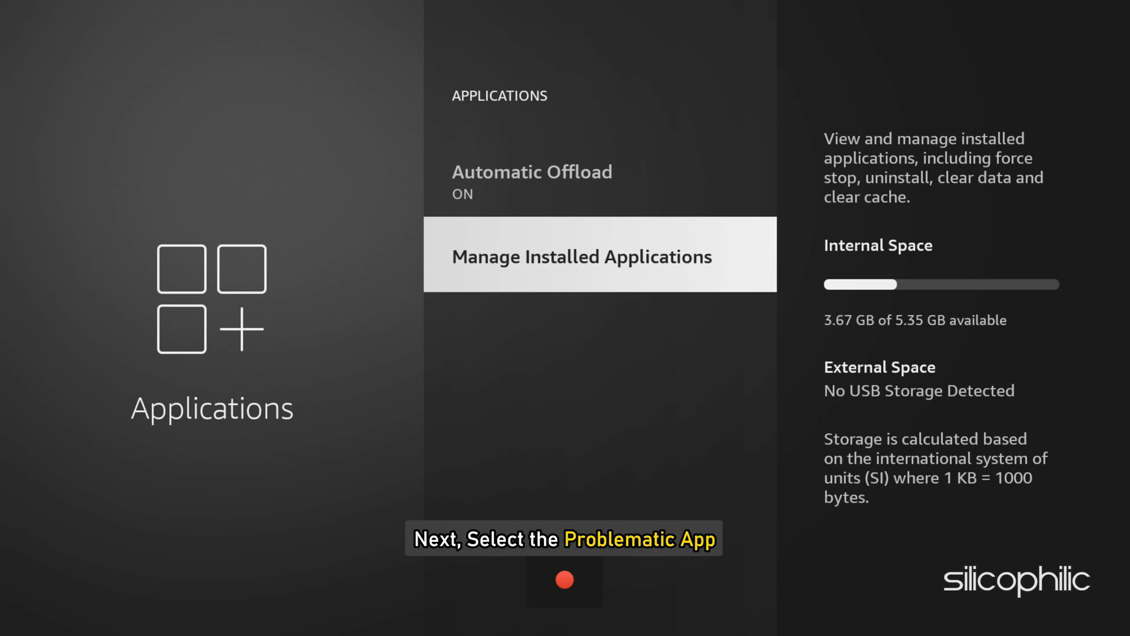
{"action": "left_click", "coordinate": [581, 256]}
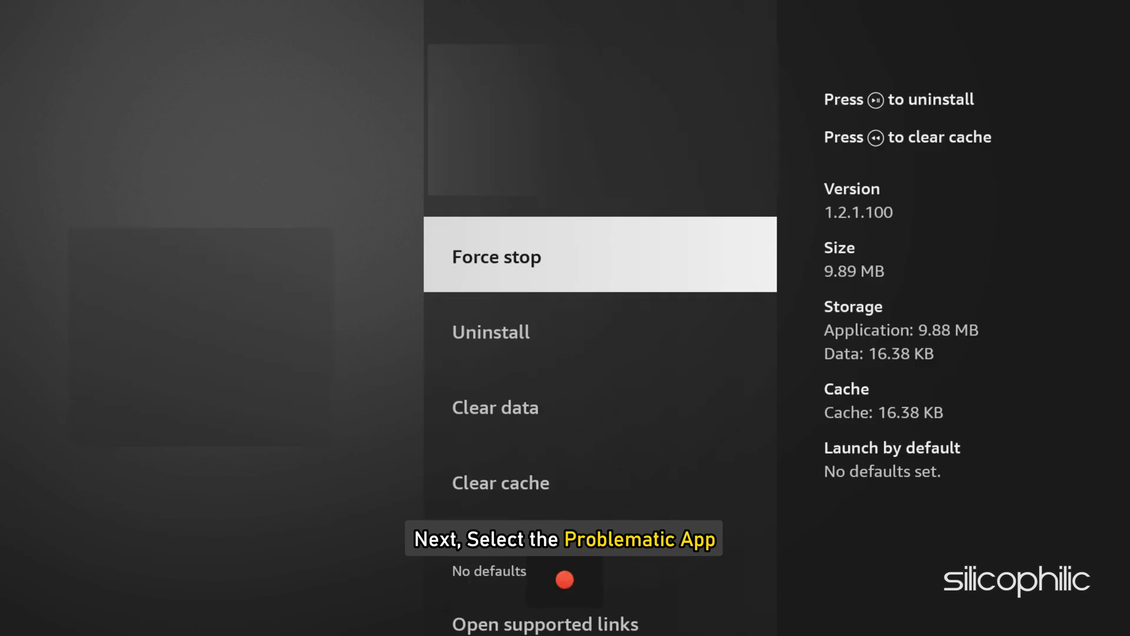
{"action": "scroll", "scroll_direction": "down", "scroll_amount": 3}
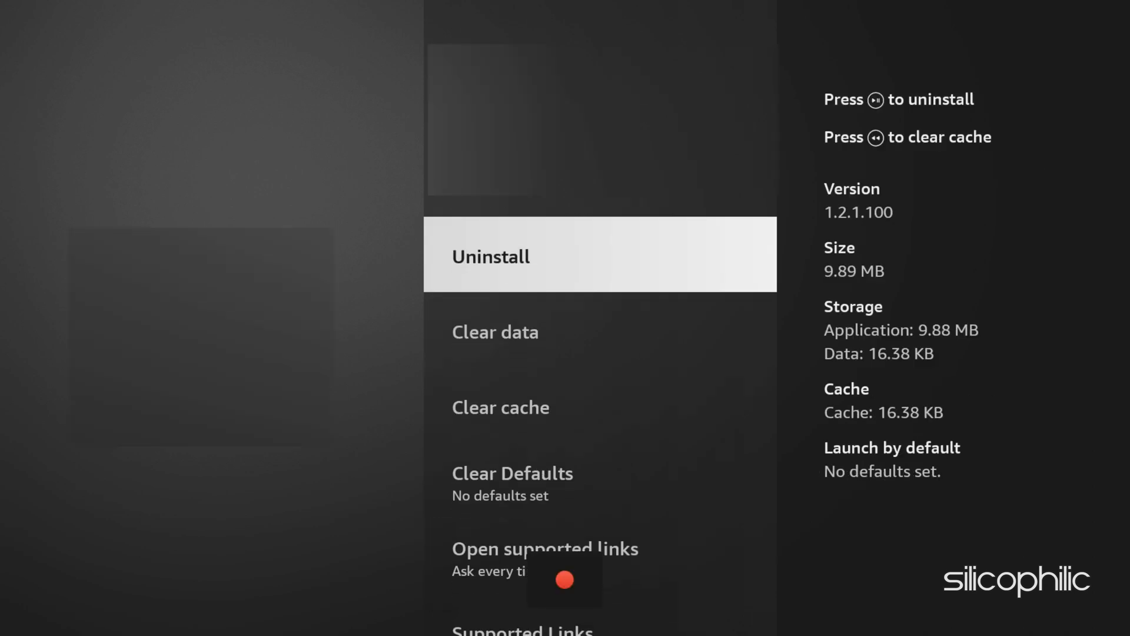
{"action": "scroll", "scroll_direction": "down", "scroll_amount": 3}
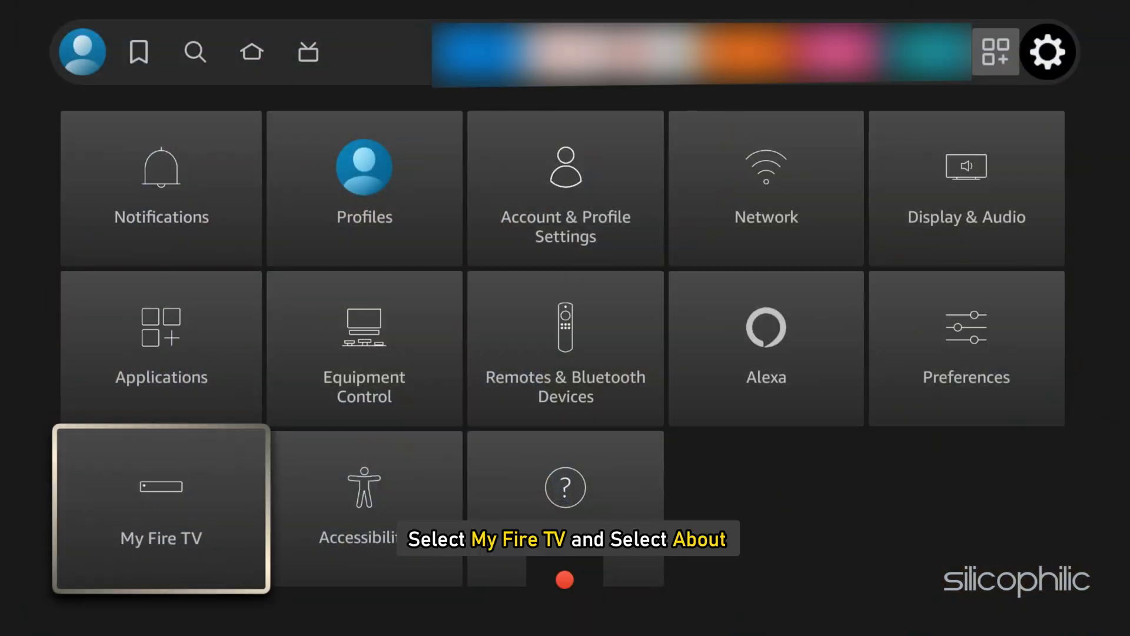
- Open My Fire TV > About for the Fire TV Stick Lite and check for system updates
{"action": "left_click", "coordinate": [161, 508]}
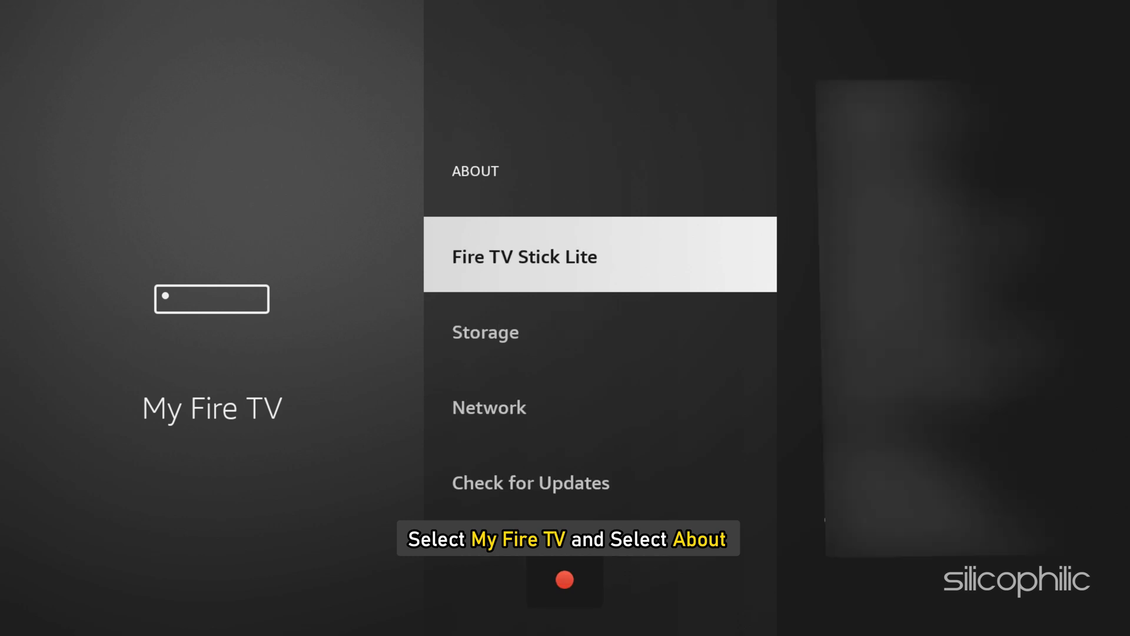
{"action": "left_click", "coordinate": [530, 483]}
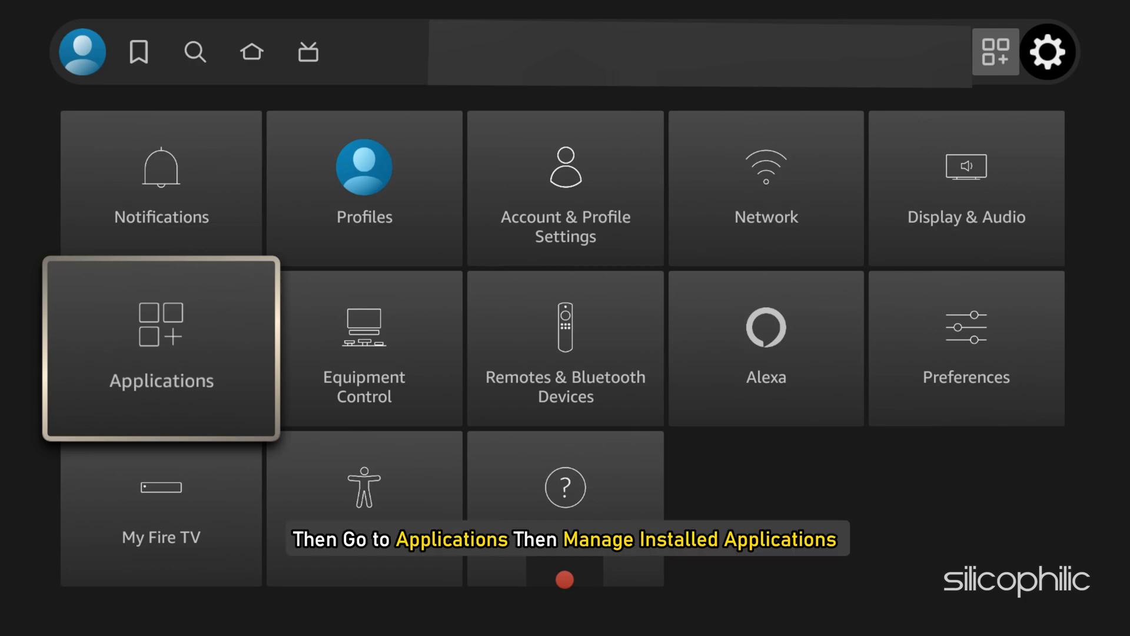
- Return to Manage Installed Applications and choose Uninstall for the problem app
{"action": "left_click", "coordinate": [161, 348]}
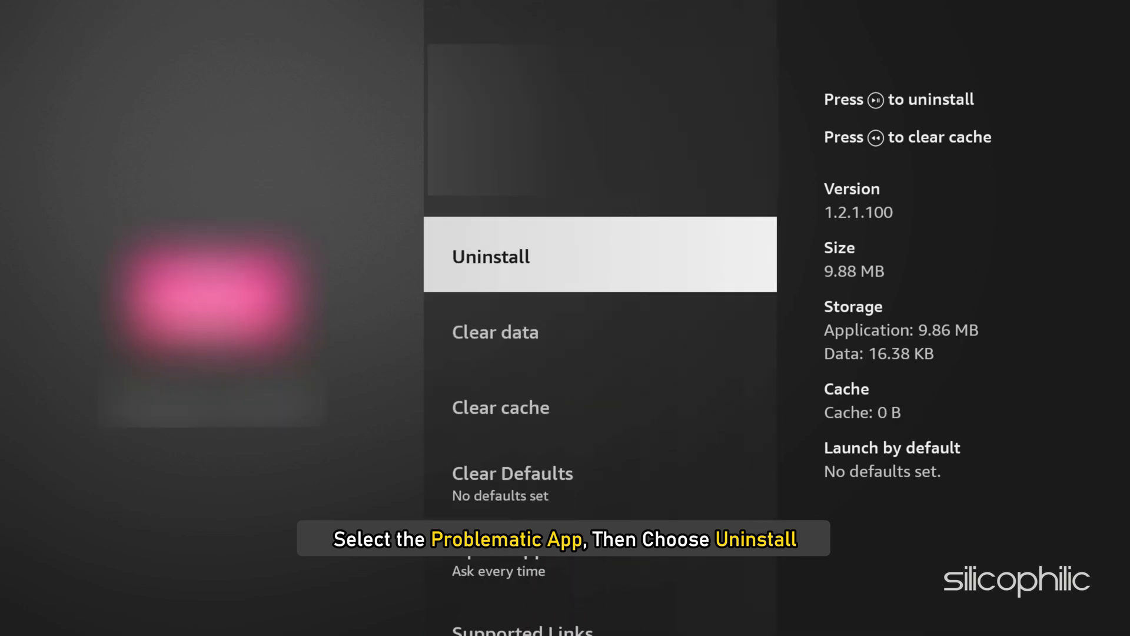
{"action": "left_click", "coordinate": [491, 255]}
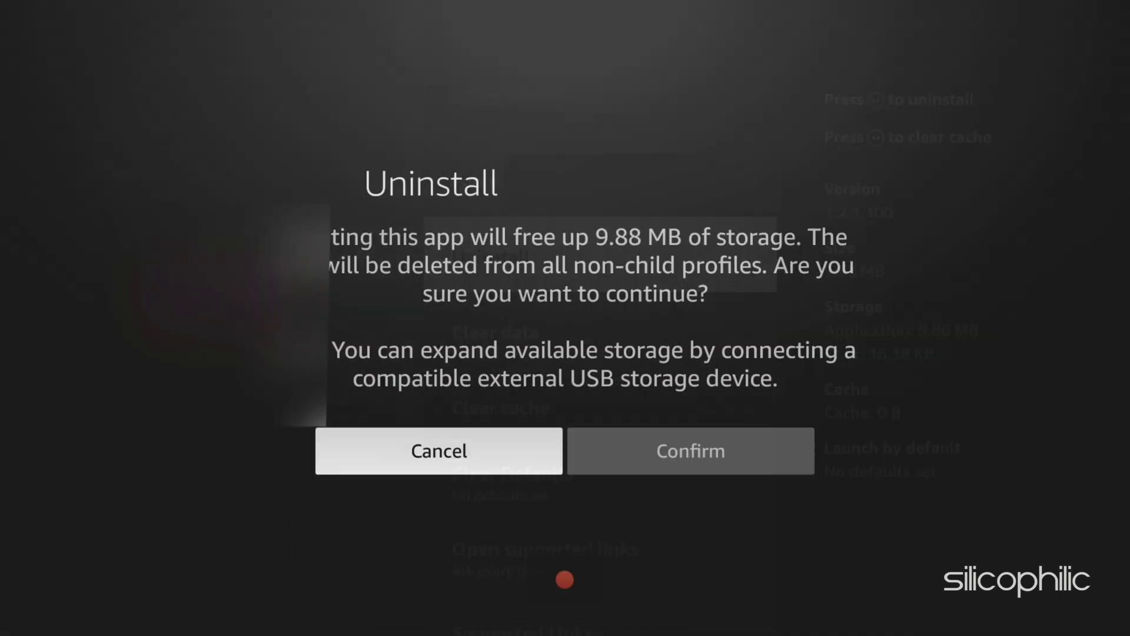